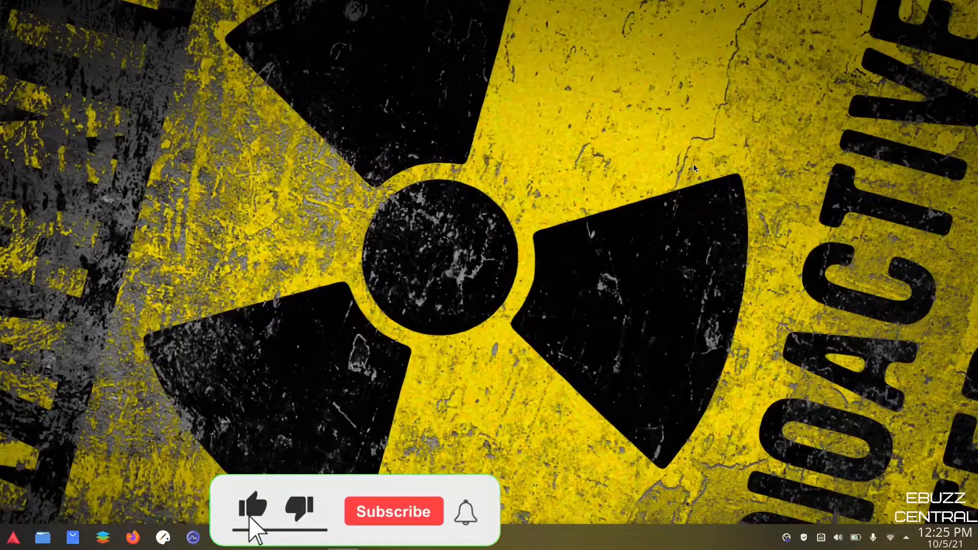
Step: Check for system updates in the software manager, then view the audio devices applet
left_click(393, 511)
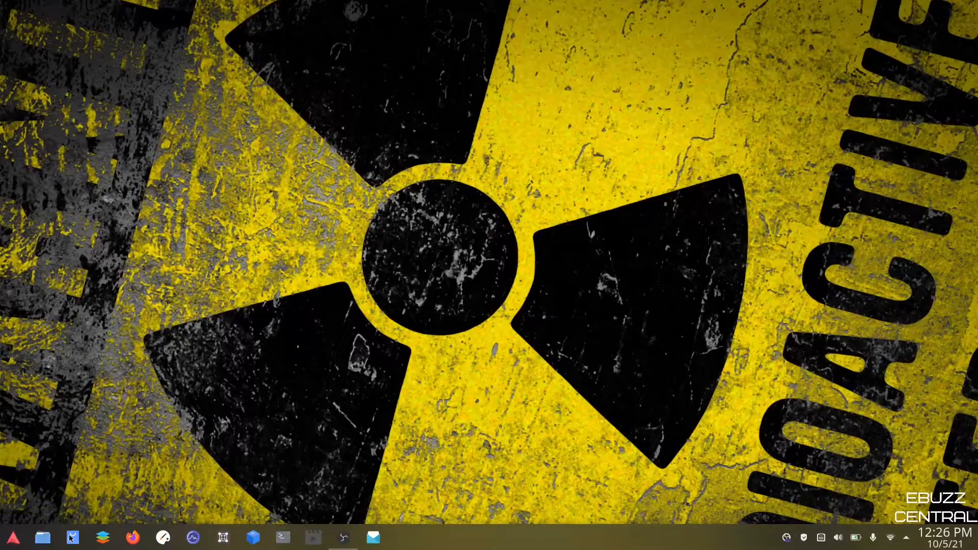
left_click(70, 538)
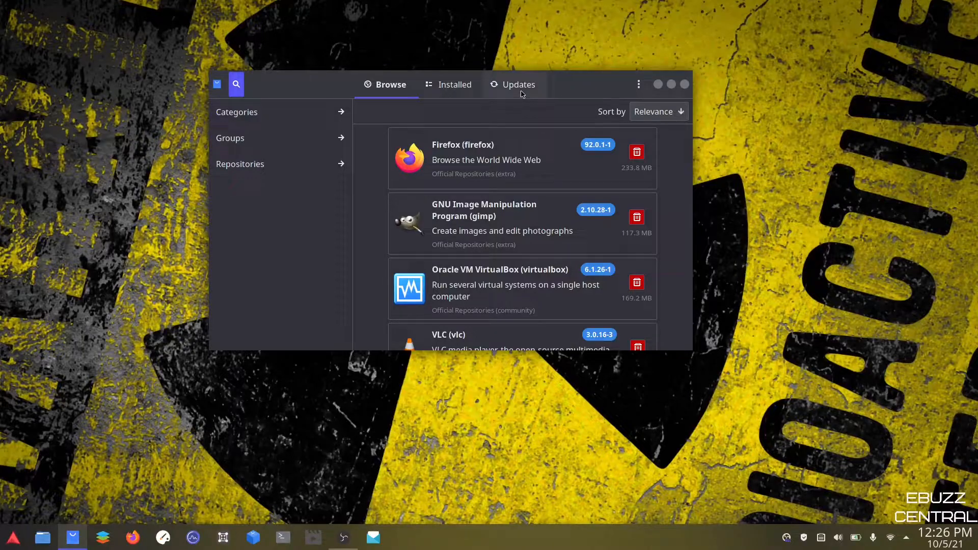
left_click(519, 85)
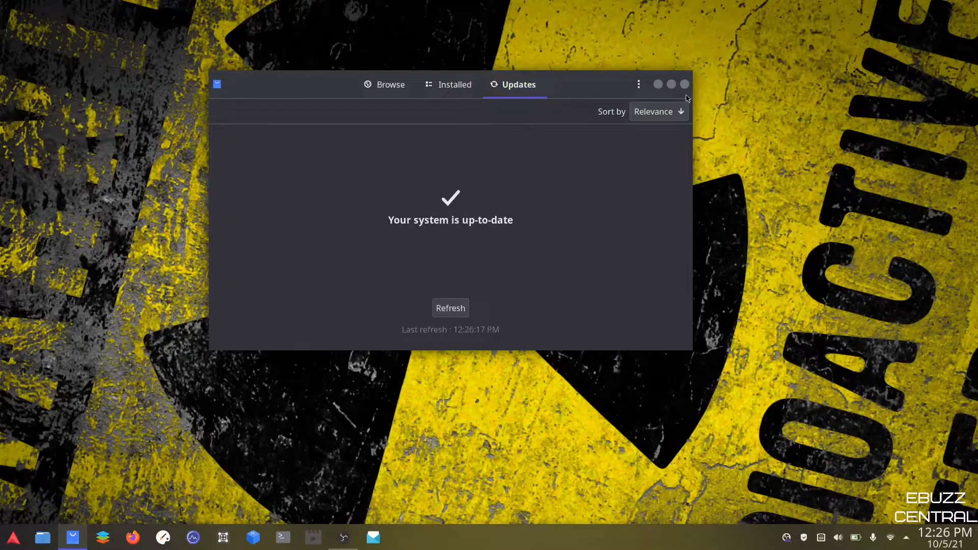
left_click(684, 84)
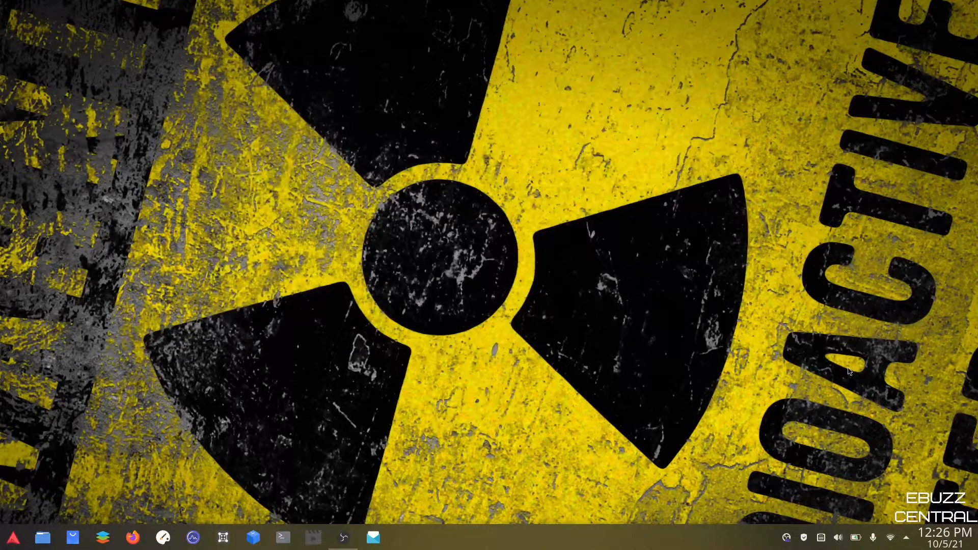
left_click(838, 538)
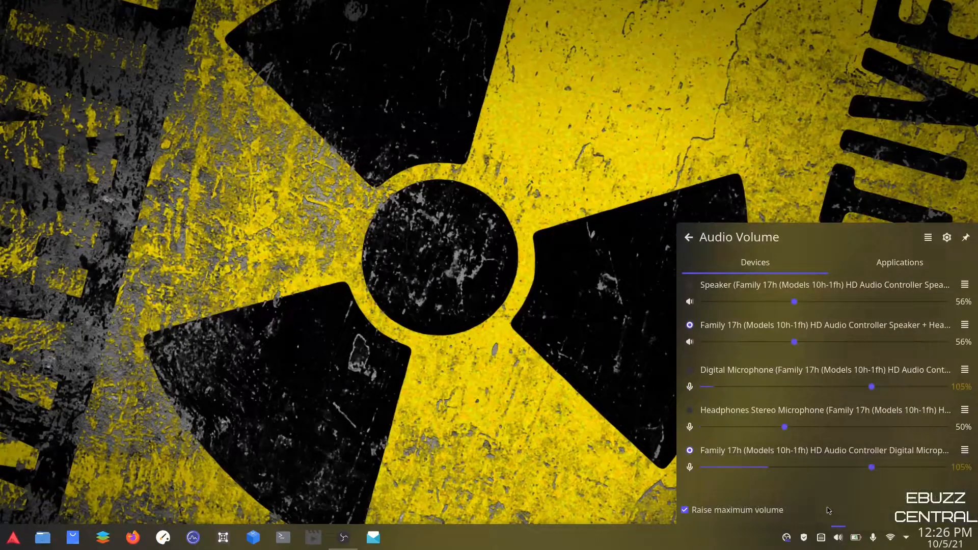
mouse_move(698, 462)
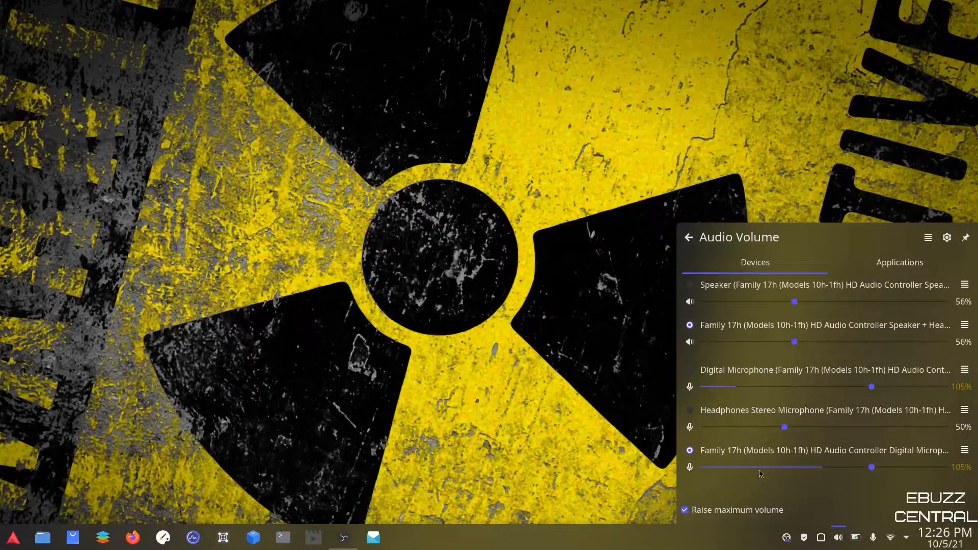
mouse_move(744, 471)
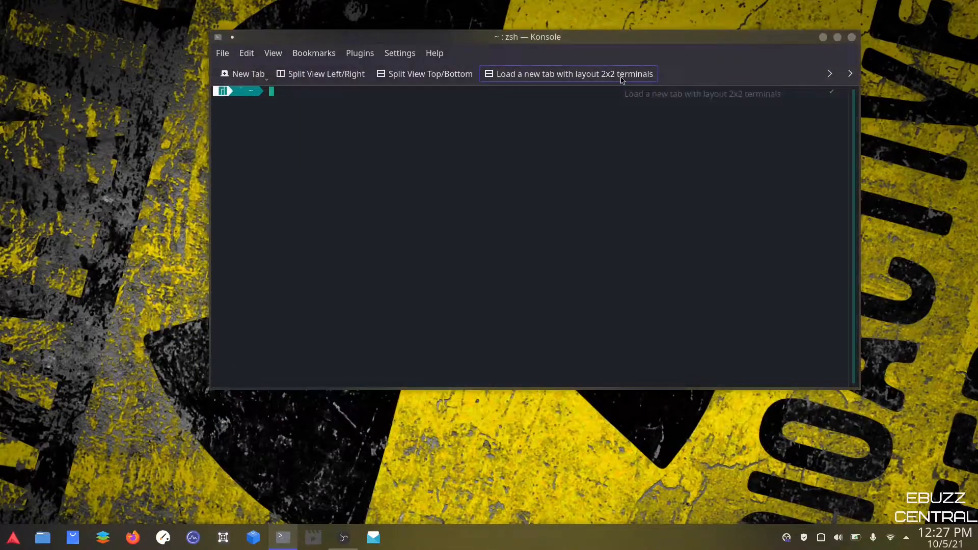
Step: Start the pacmd shell and run help to list PulseAudio commands
type("pacmd")
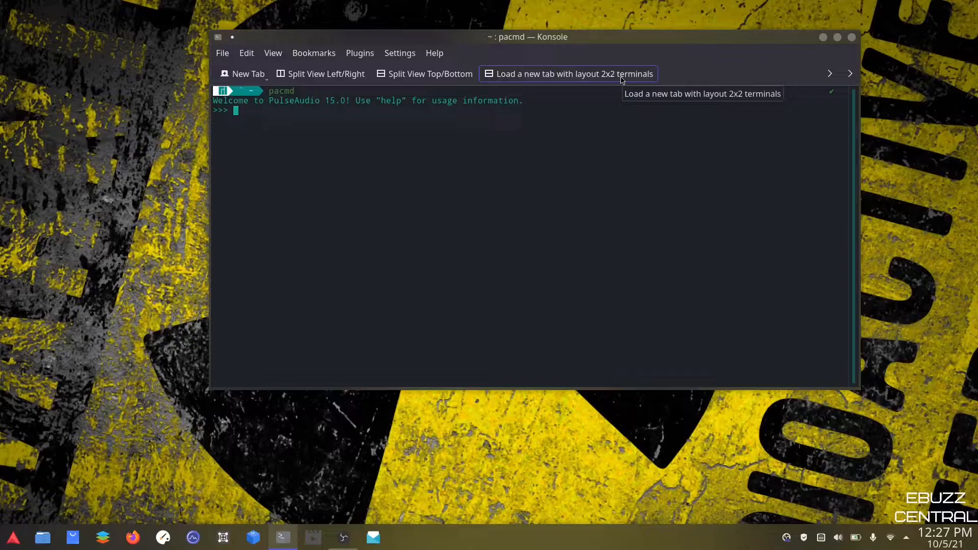
type("help")
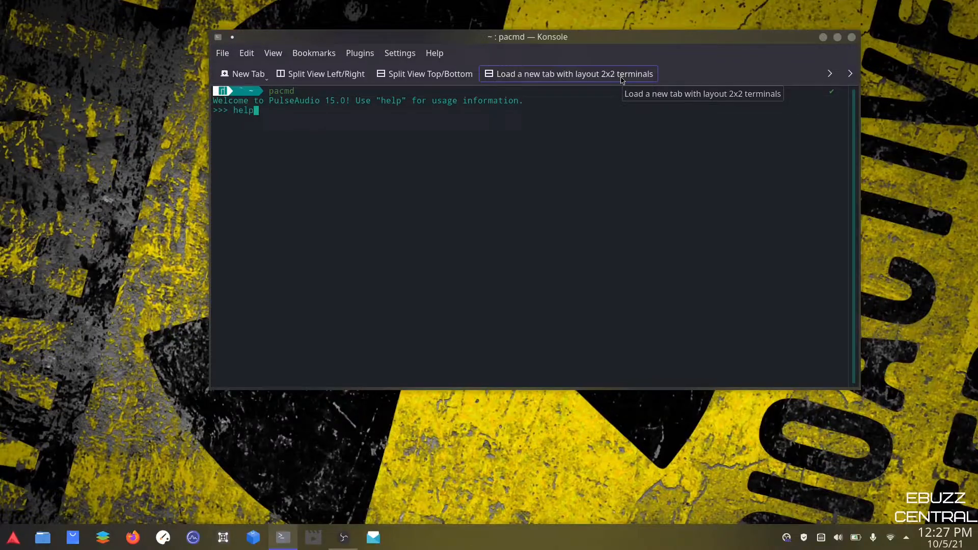
key("Return")
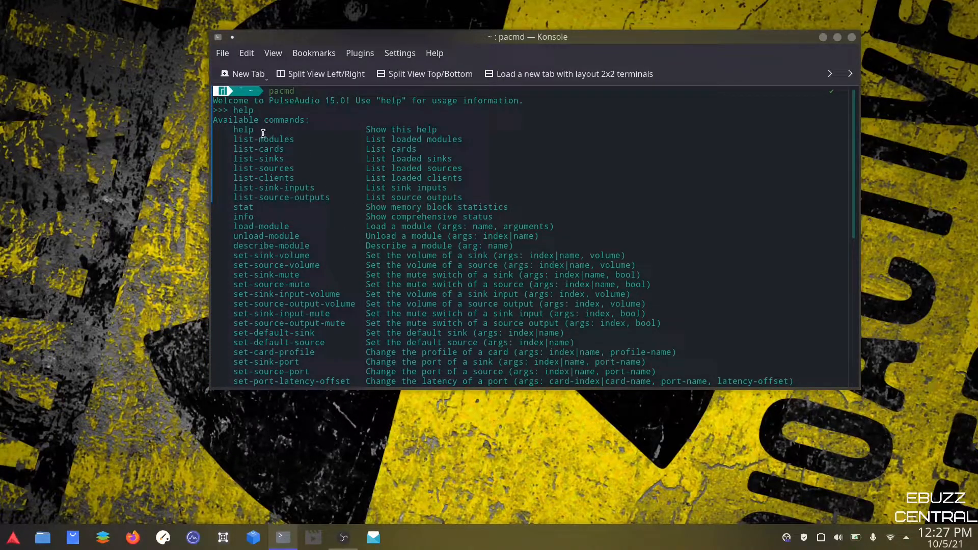
mouse_move(279, 157)
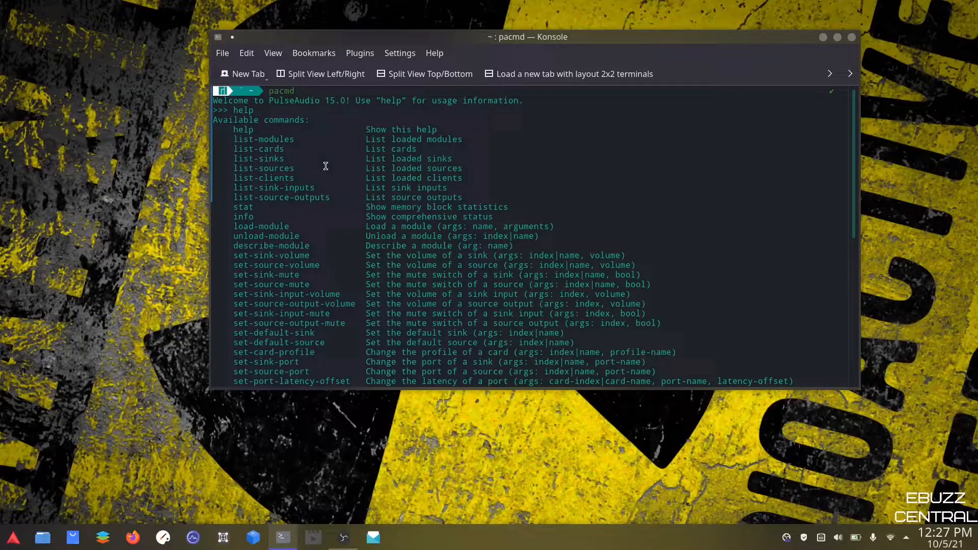
mouse_move(266, 170)
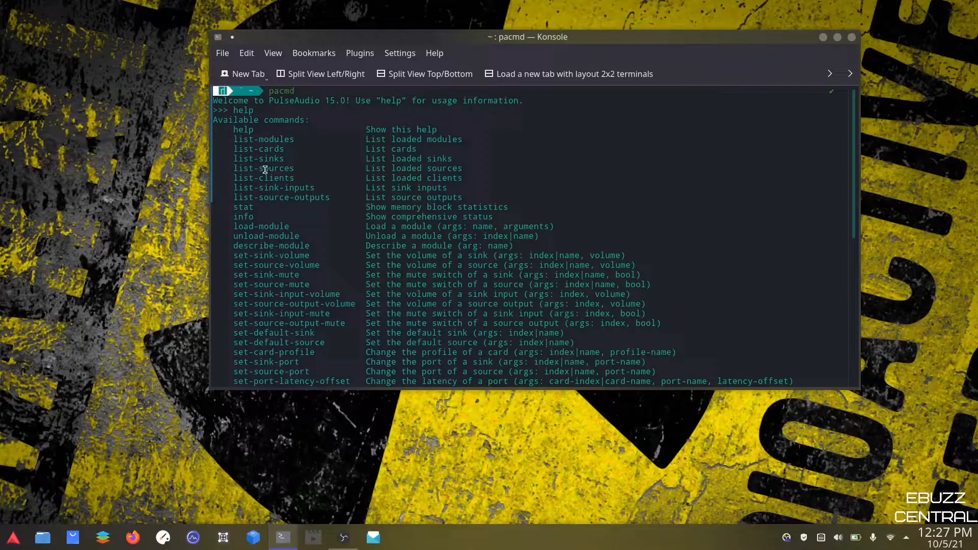
Step: Scroll through the list-sources output down to the echoCancel_source entry
scroll("down", 3)
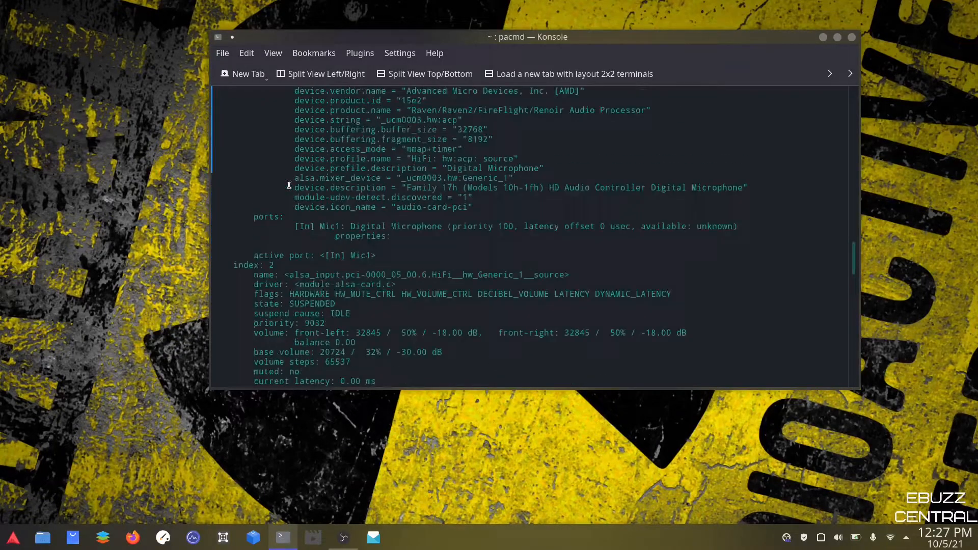
scroll("down", 3)
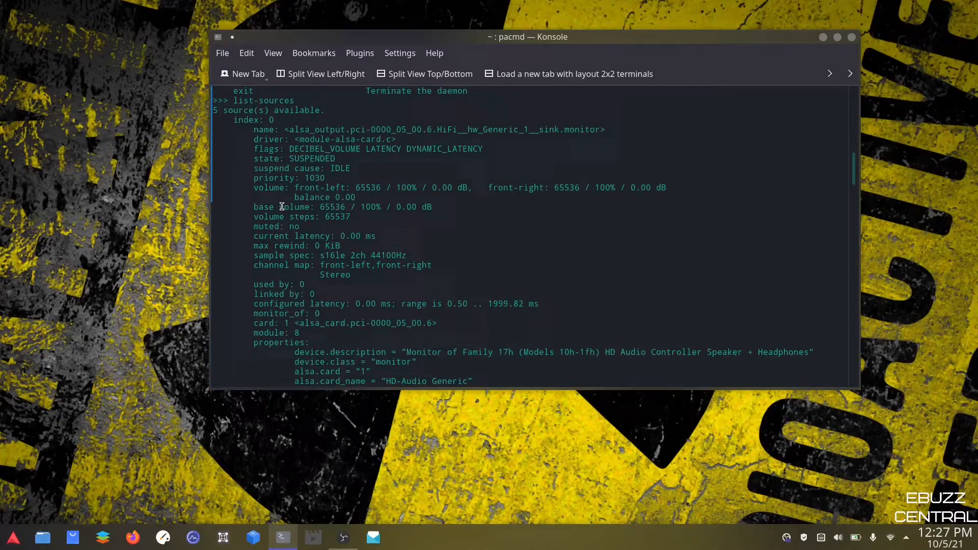
scroll("down", 3)
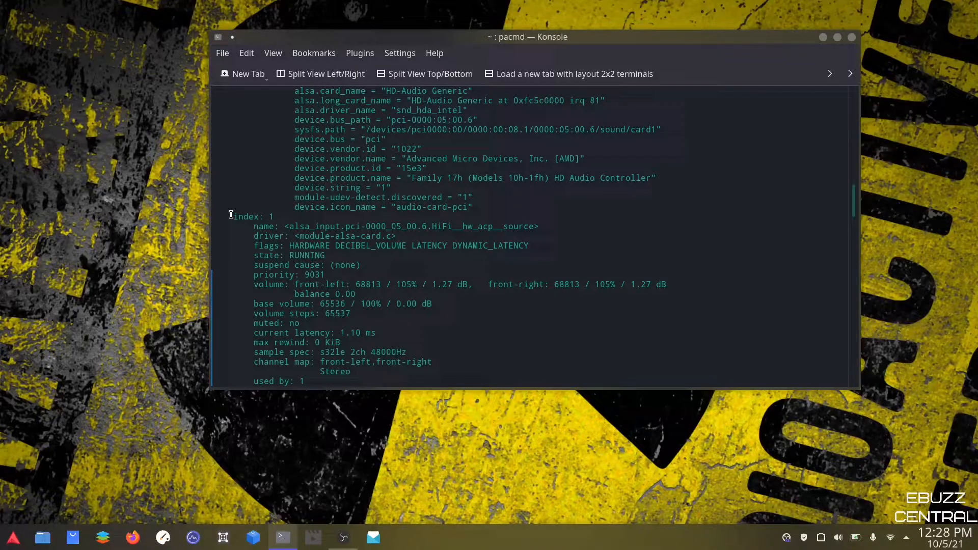
scroll("down", 3)
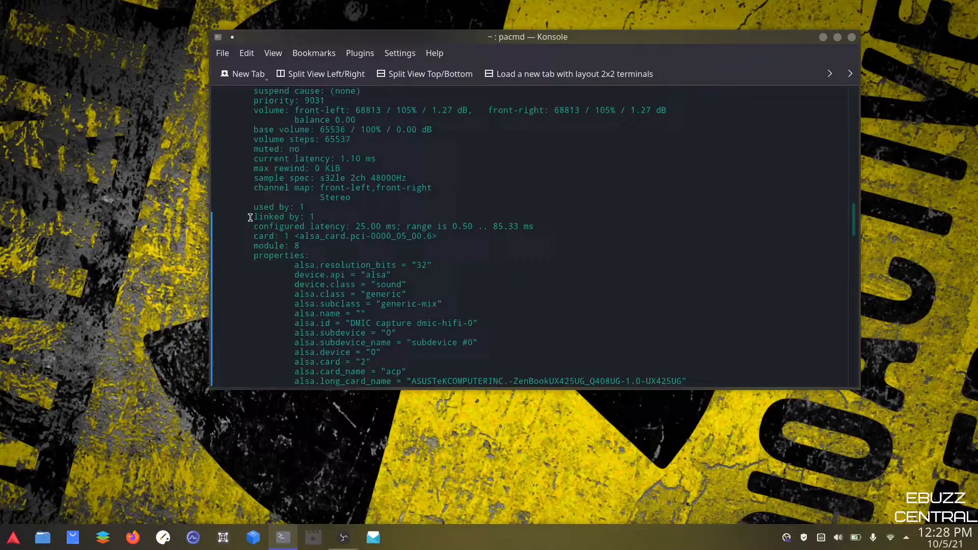
scroll("down", 3)
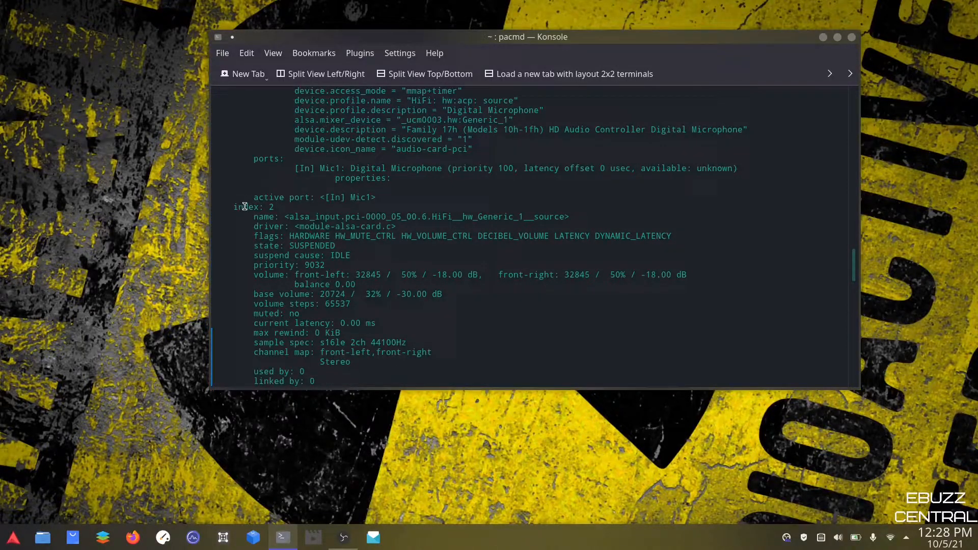
scroll("down", 3)
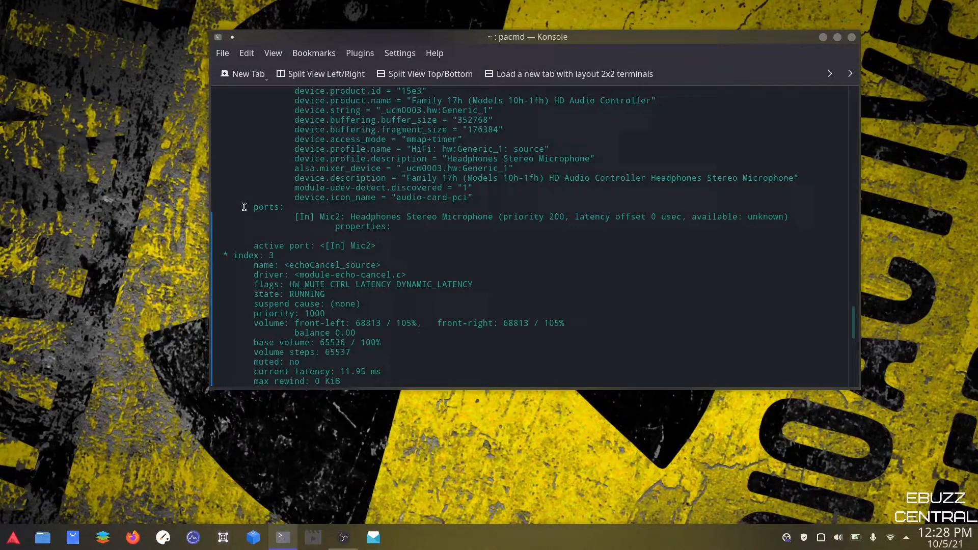
scroll("down", 3)
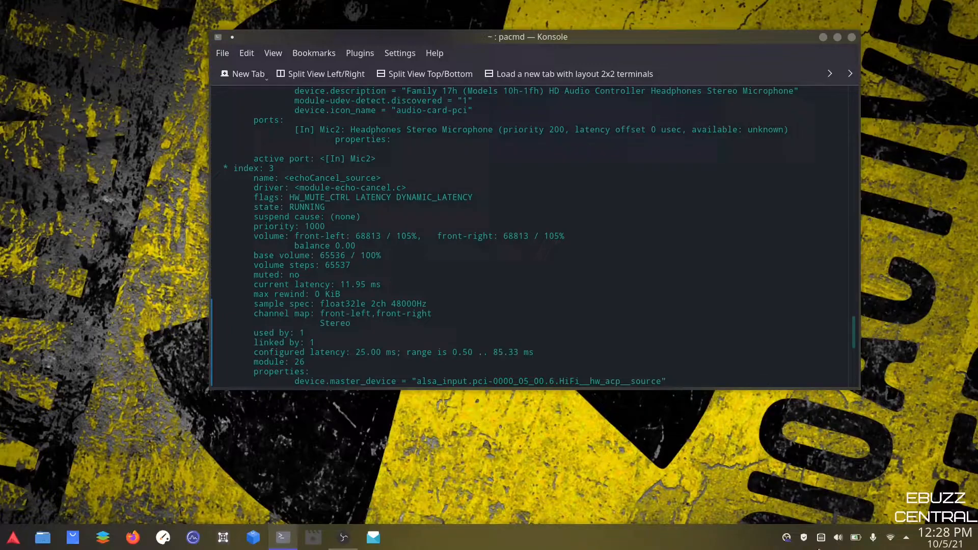
scroll("down", 3)
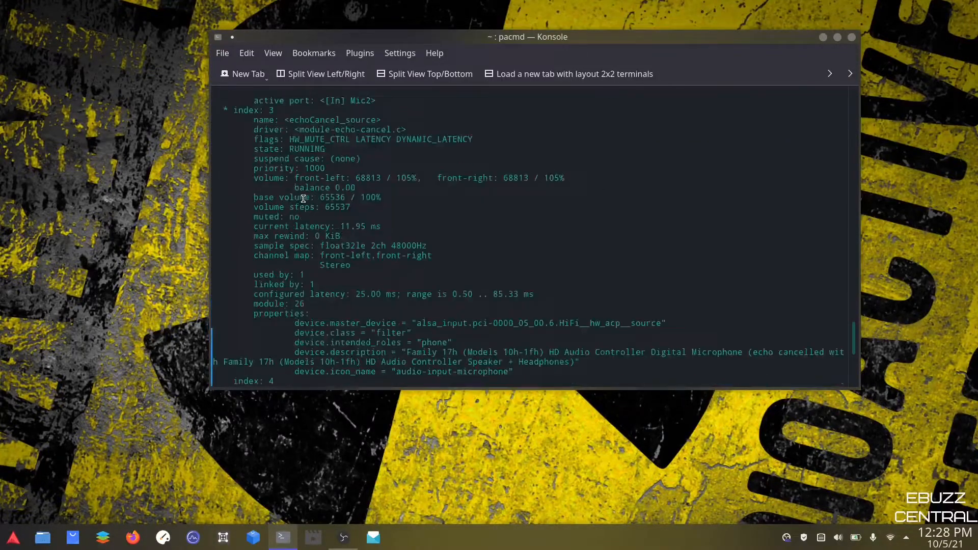
scroll("down", 3)
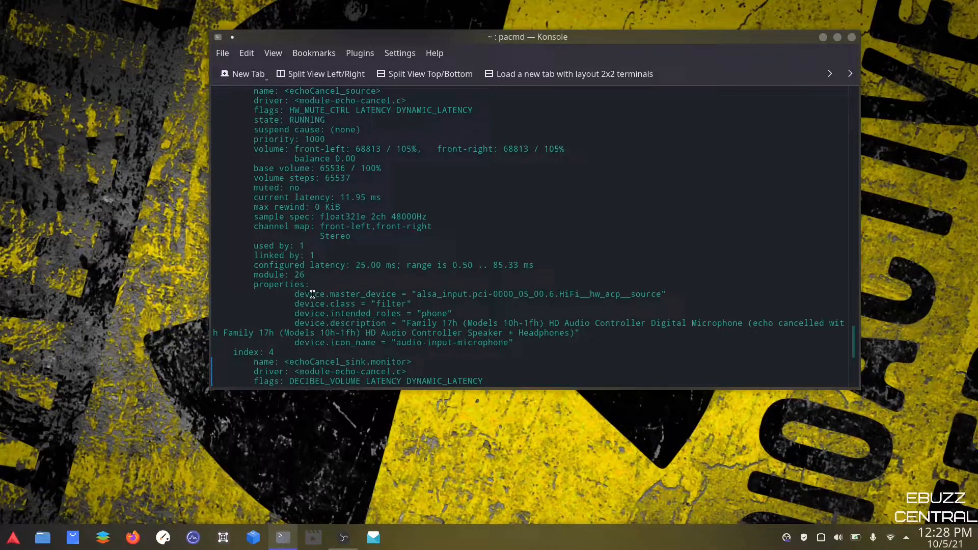
mouse_move(426, 297)
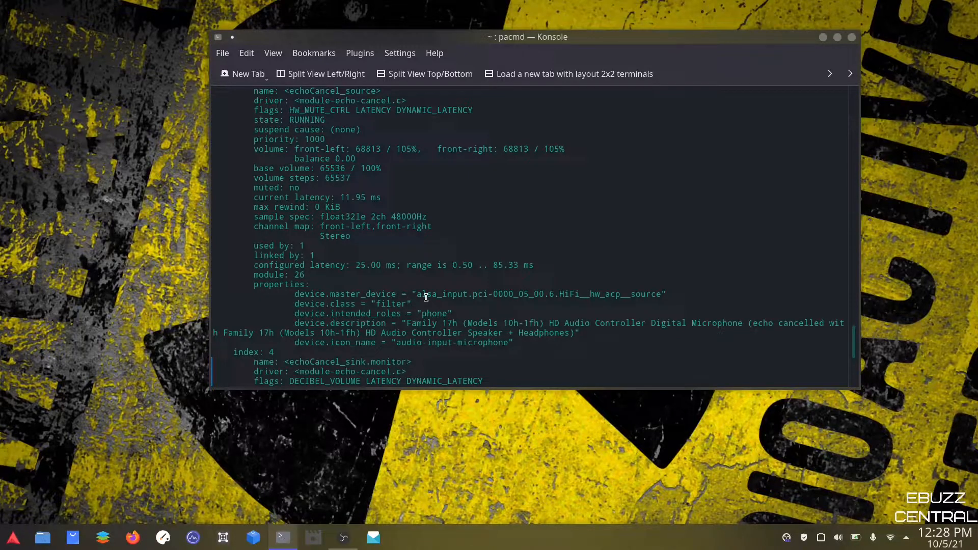
mouse_move(657, 294)
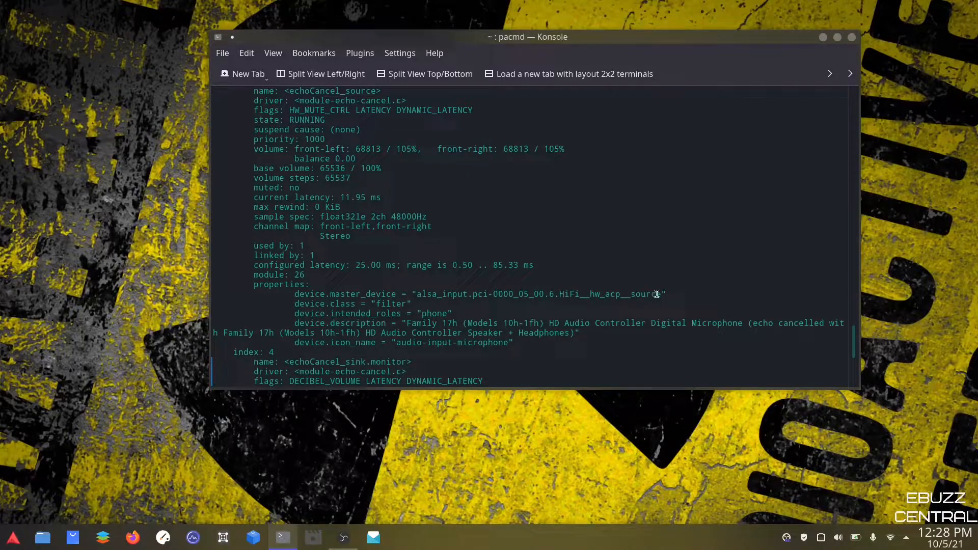
mouse_move(459, 281)
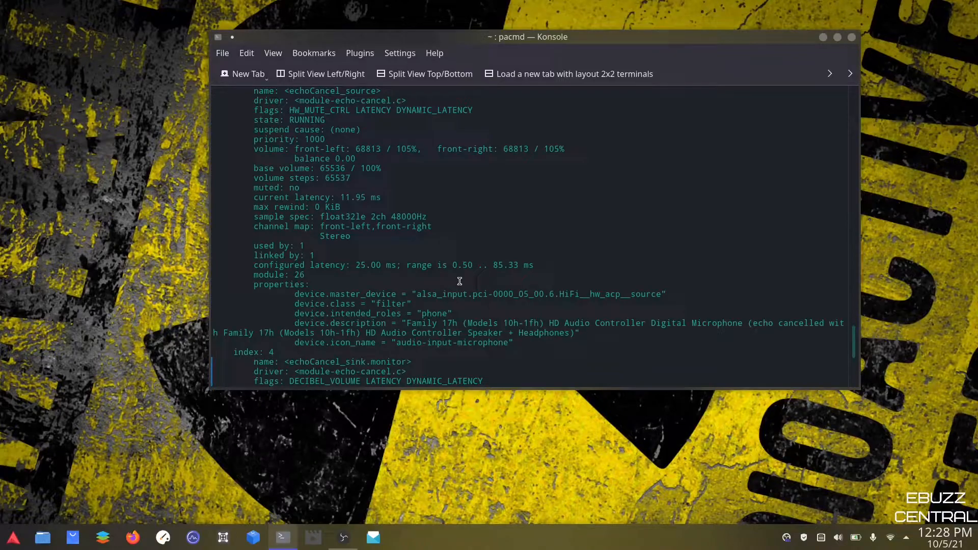
double_click(442, 294)
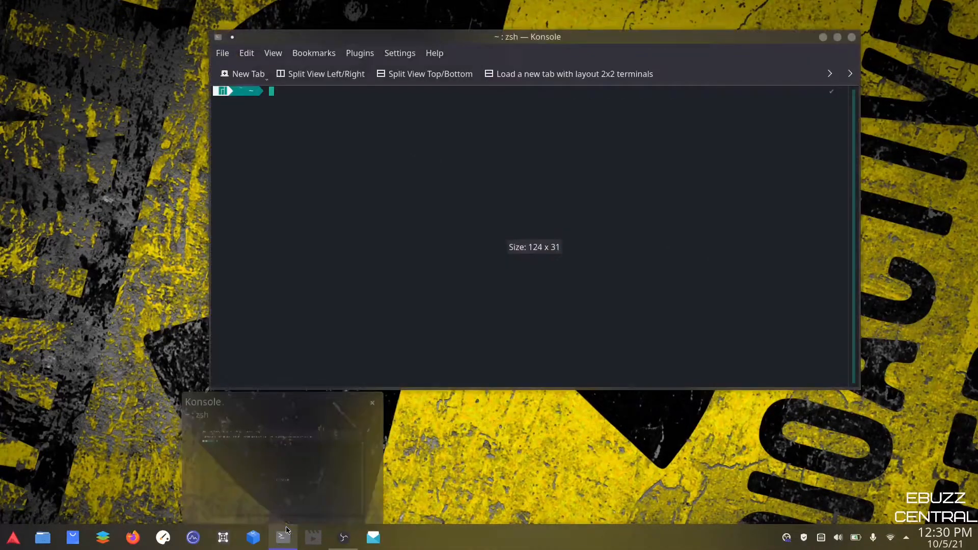
Step: Enter sudo nano /etc/pulse/default.pa to edit the PulseAudio config as administrator
type("sudo nano /etc/pulse/default.pa")
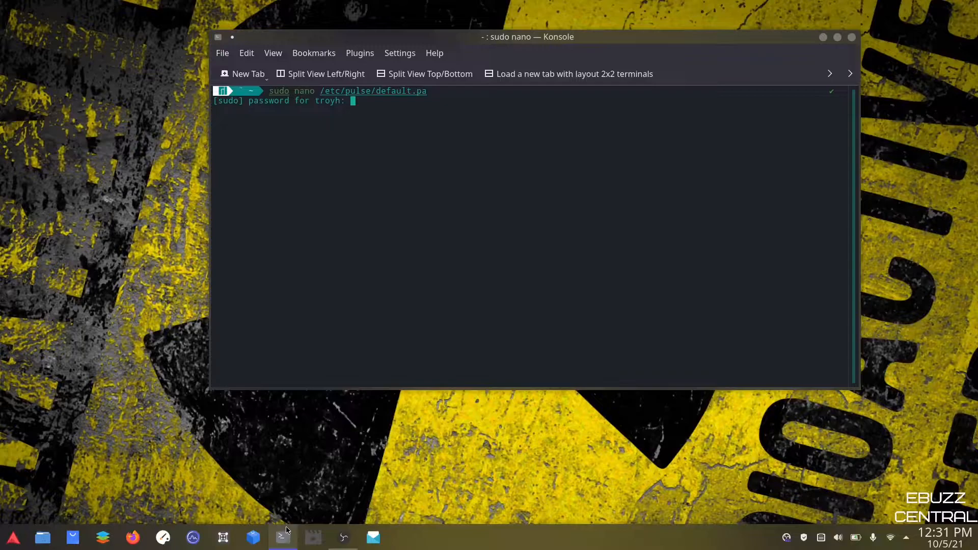
key("Return")
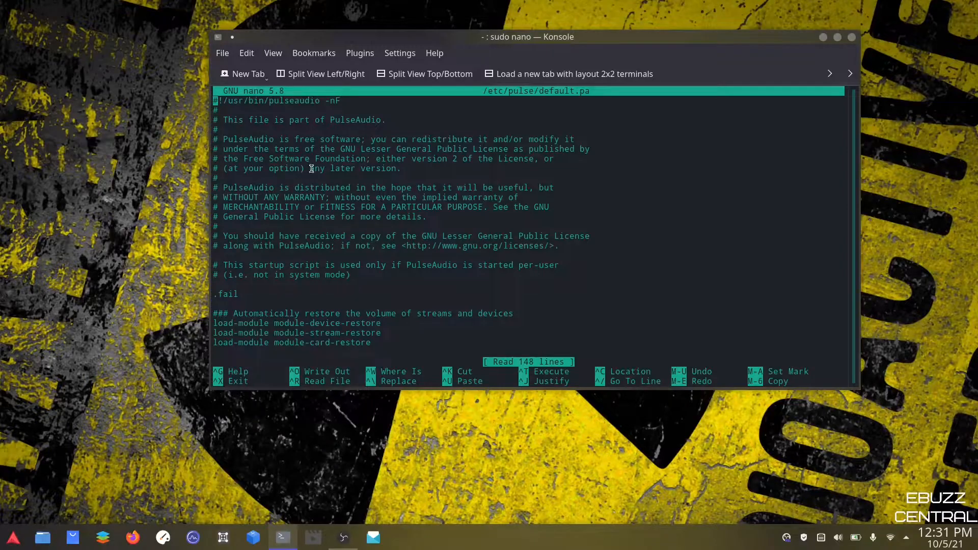
scroll("down", 3)
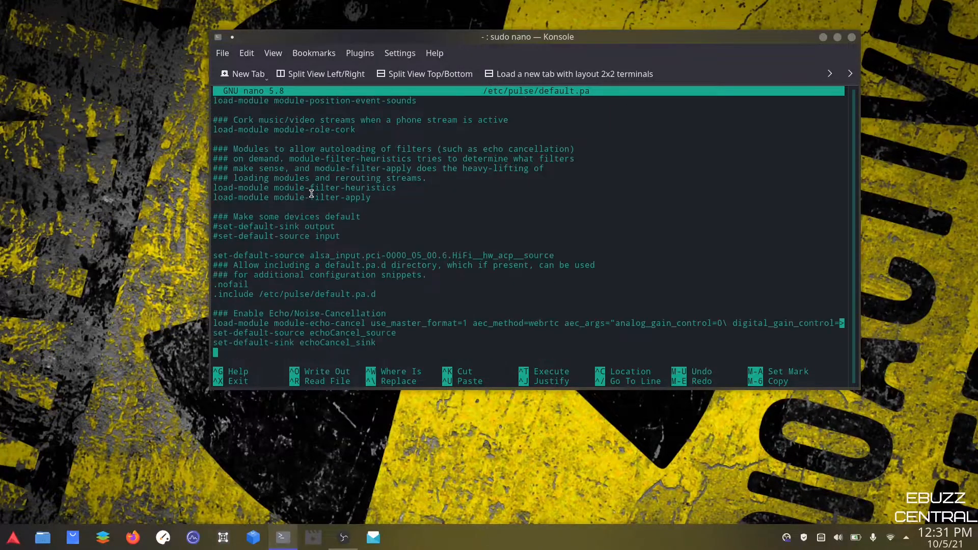
mouse_move(574, 220)
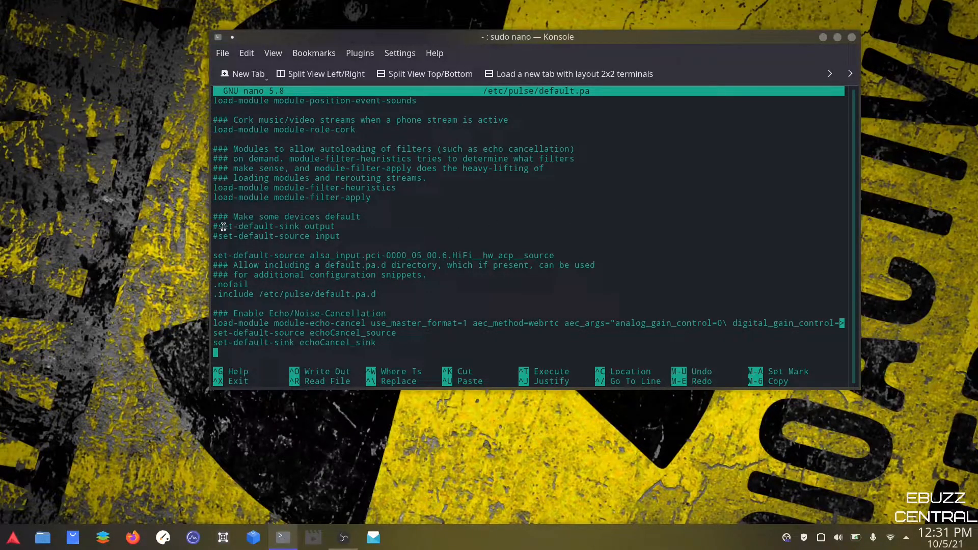
mouse_move(319, 227)
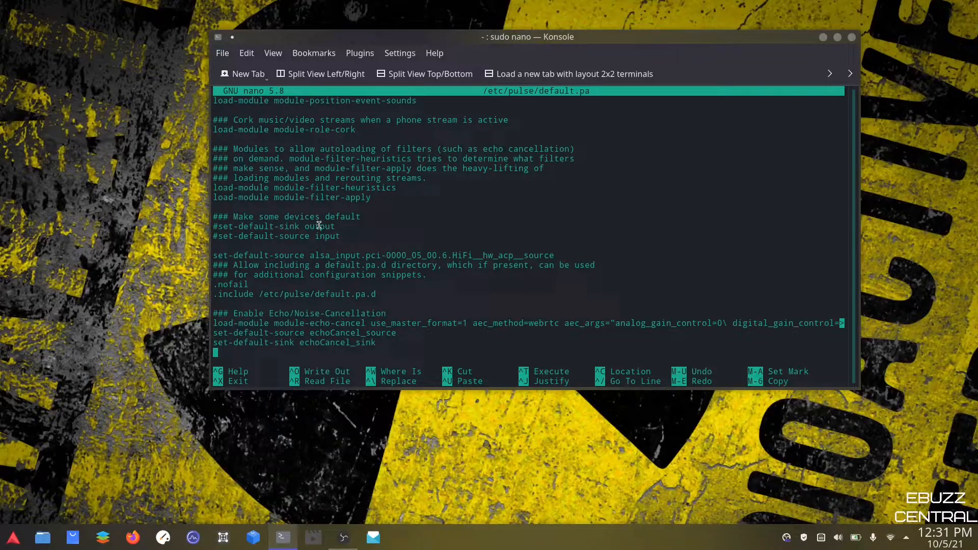
mouse_move(306, 236)
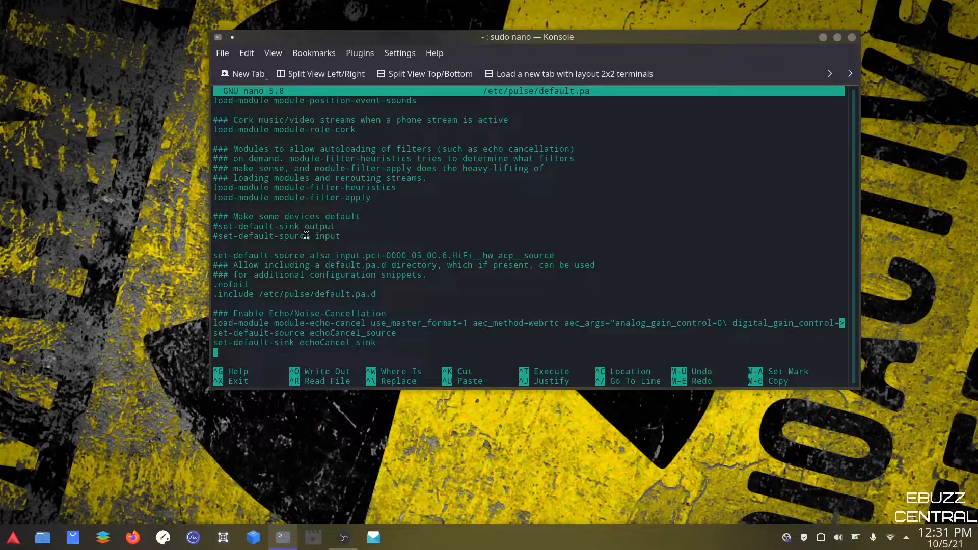
mouse_move(259, 225)
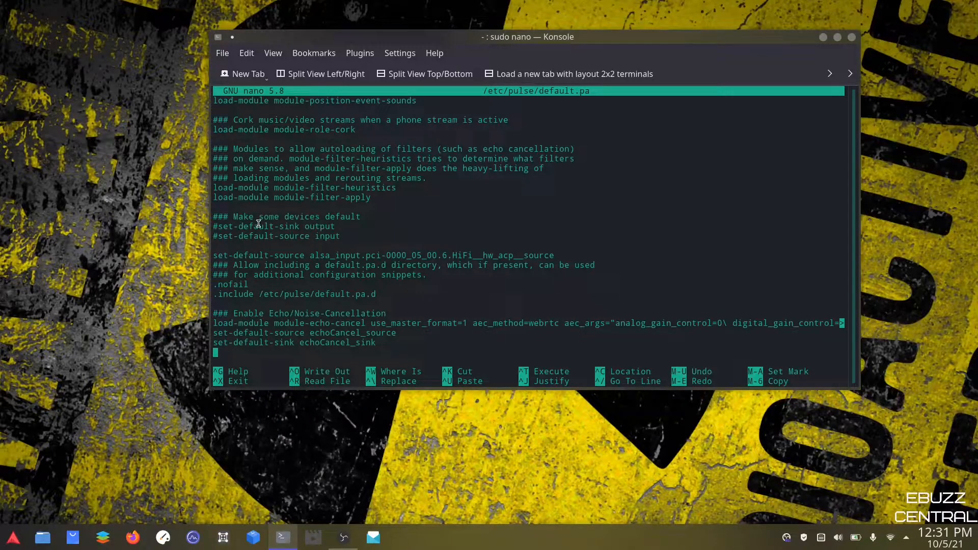
mouse_move(227, 255)
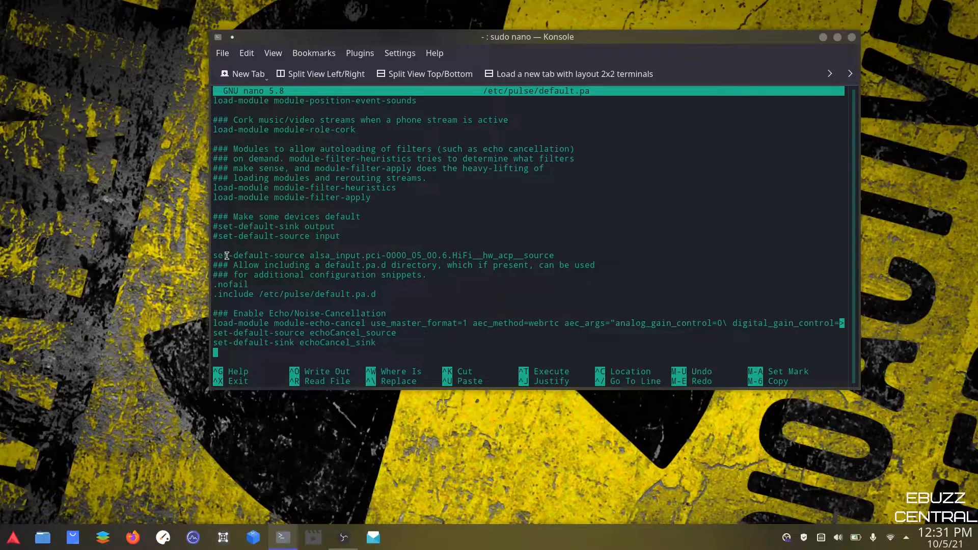
mouse_move(291, 256)
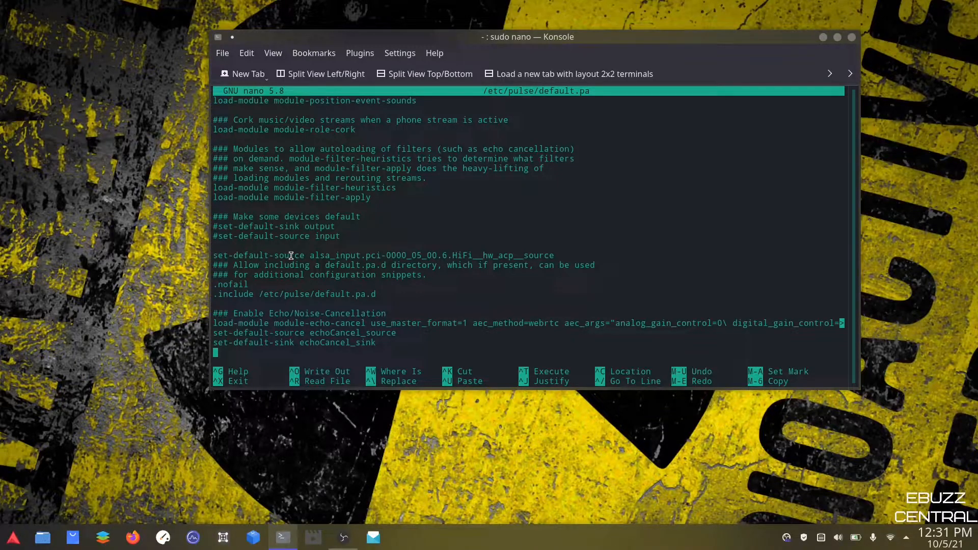
mouse_move(217, 256)
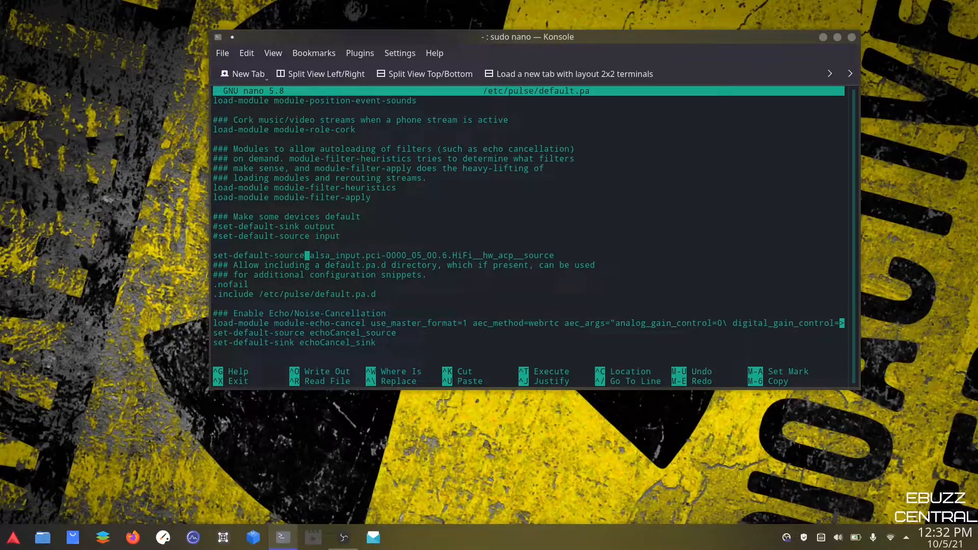
mouse_move(315, 251)
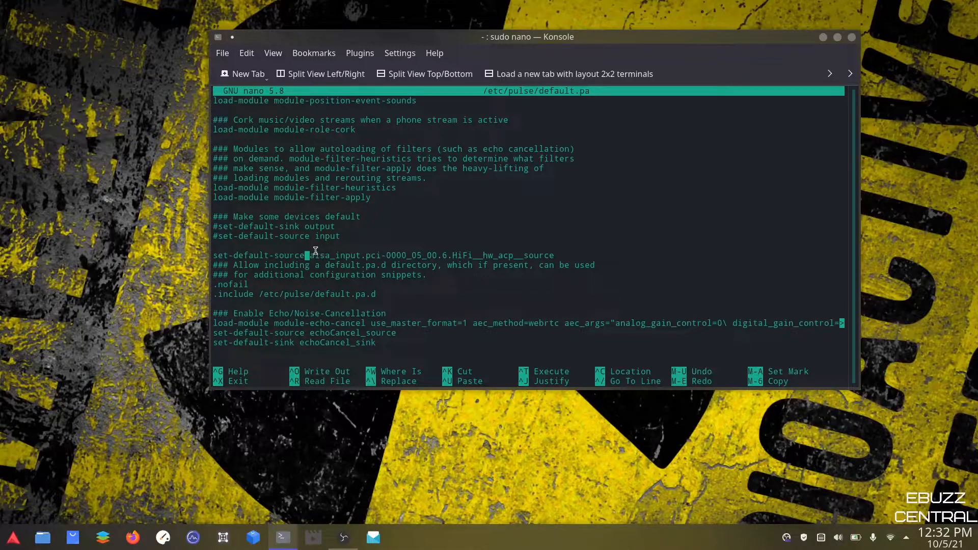
mouse_move(520, 256)
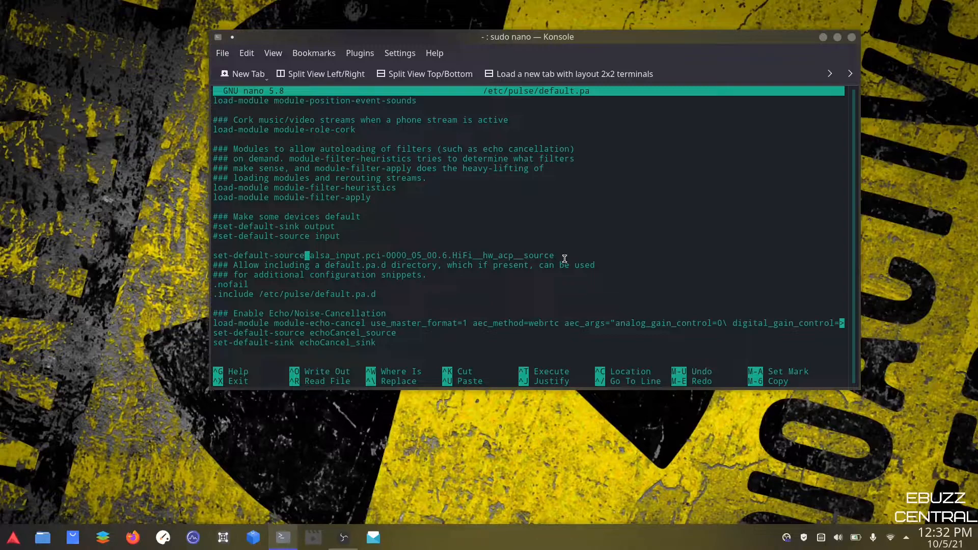
mouse_move(316, 255)
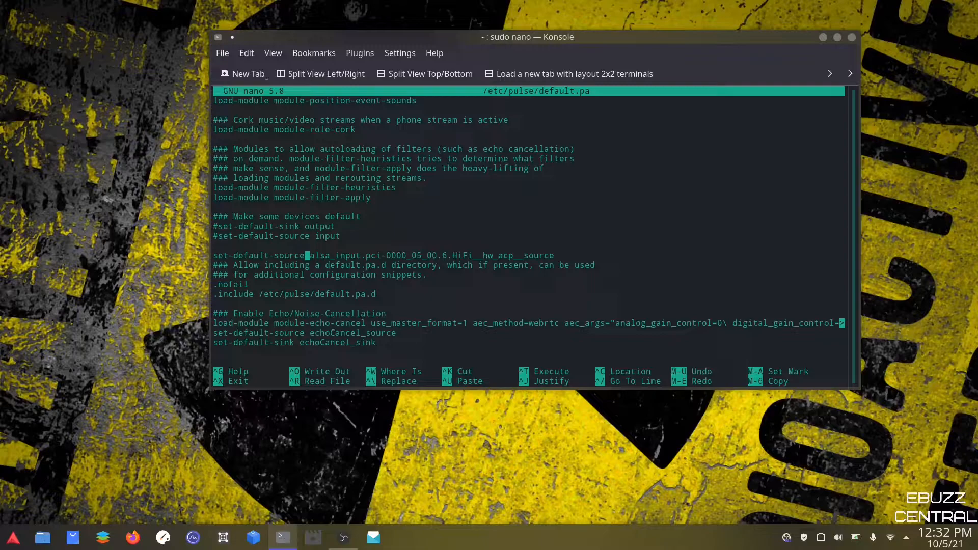
mouse_move(500, 244)
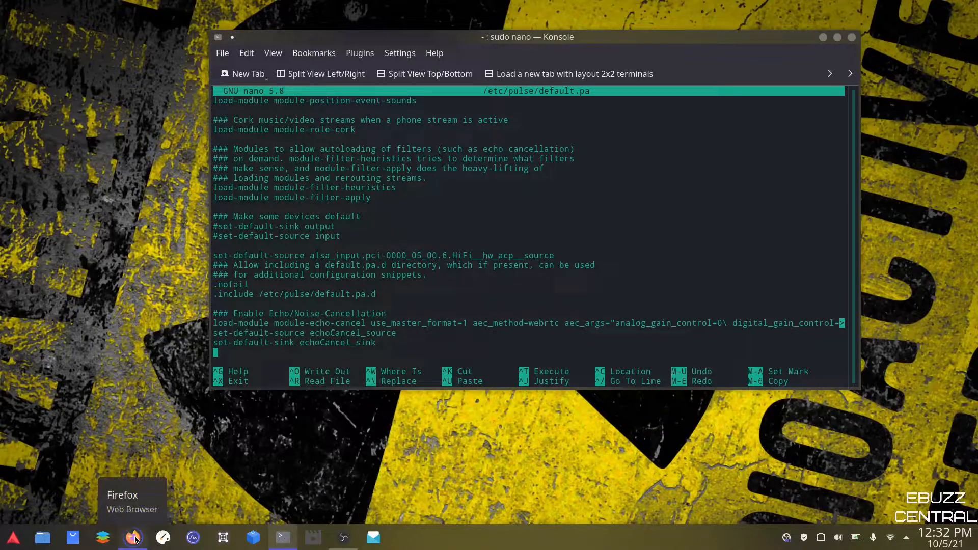
Step: Switch to Firefox at the ArchWiki microphone echo/noise cancellation section
left_click(133, 537)
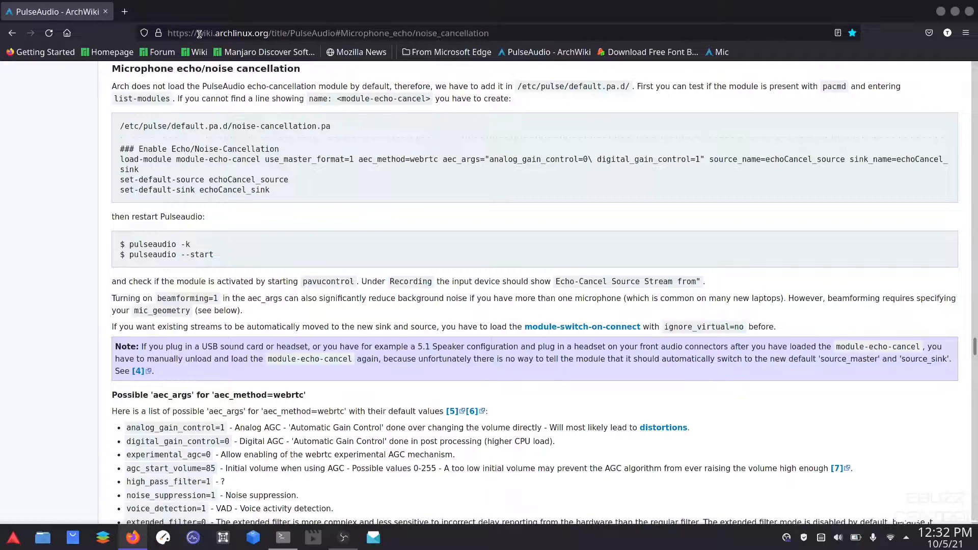
mouse_move(318, 33)
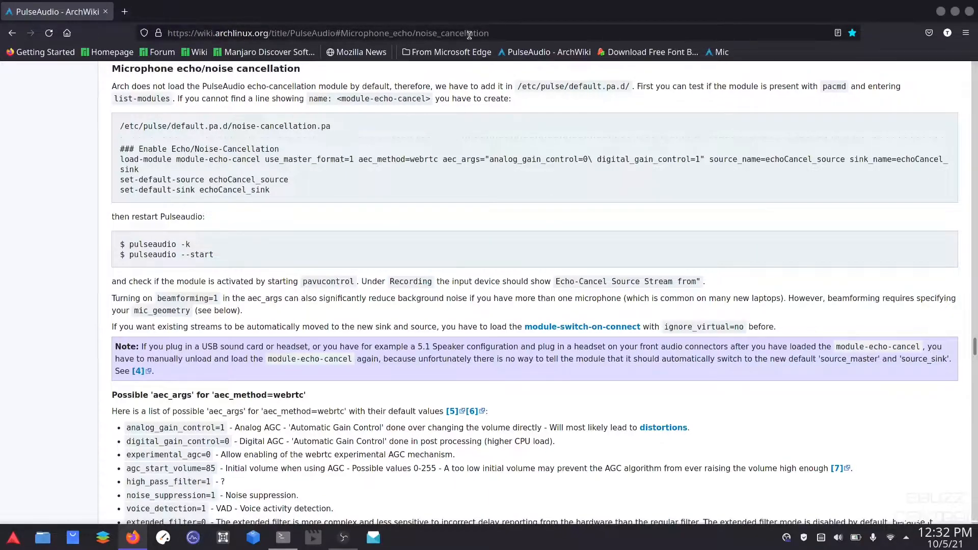
mouse_move(484, 46)
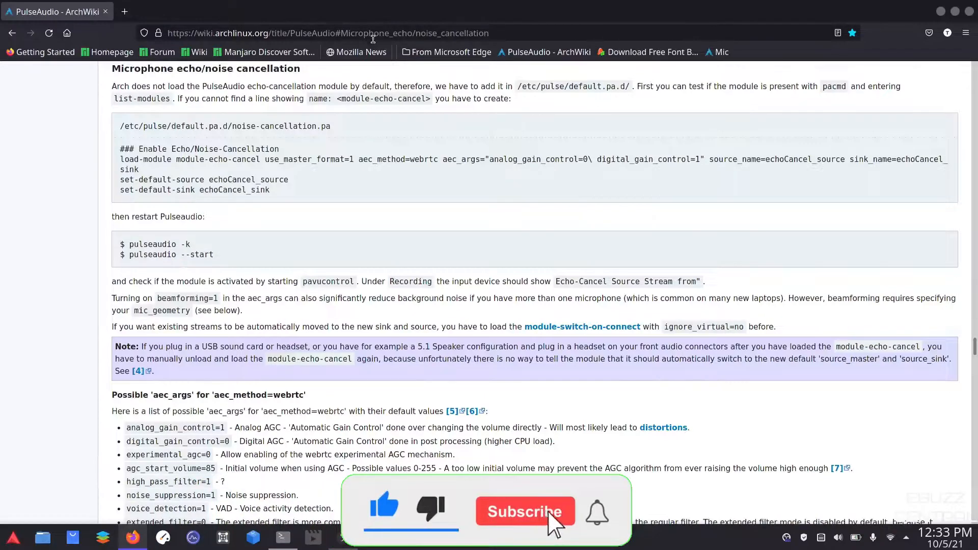
left_click(526, 512)
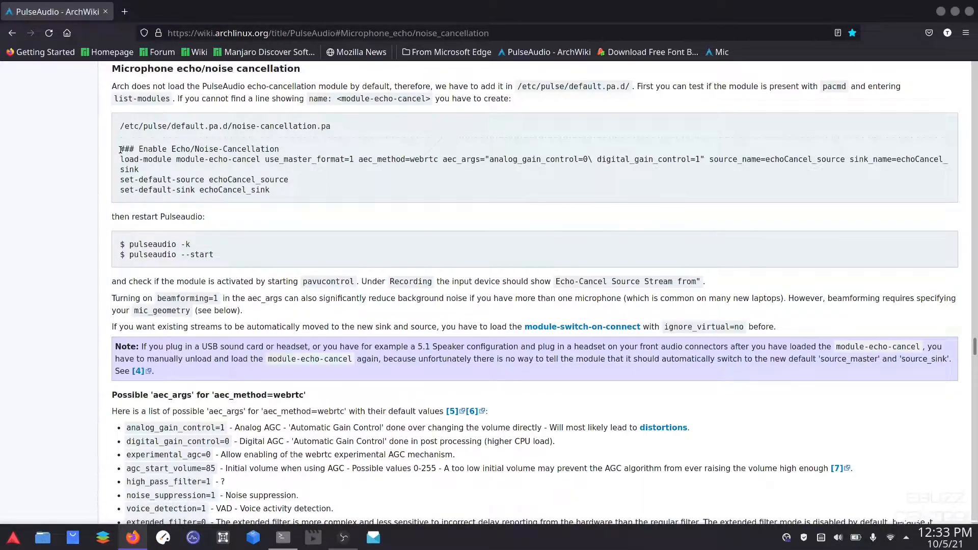
Step: Copy the ArchWiki echo-cancellation module lines, then close Firefox
double_click(126, 148)
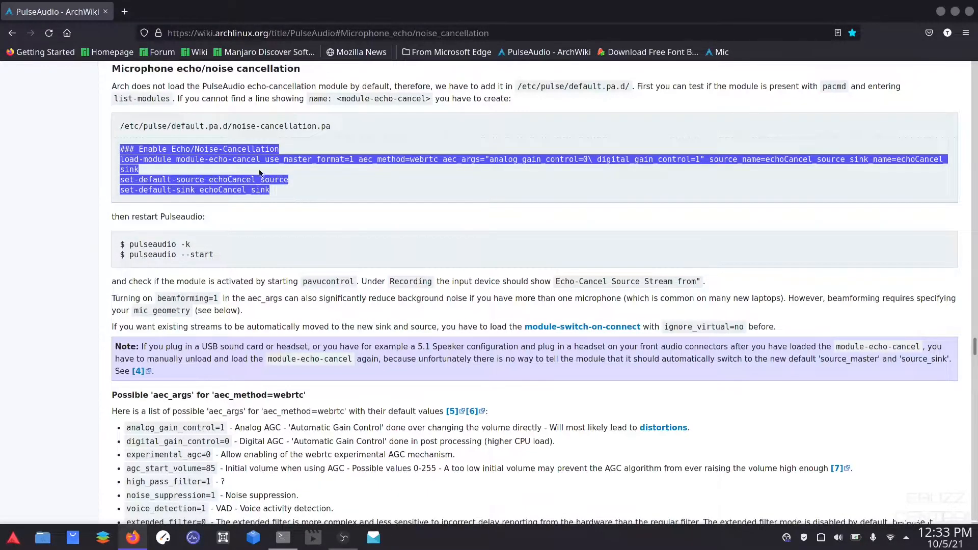
right_click(259, 174)
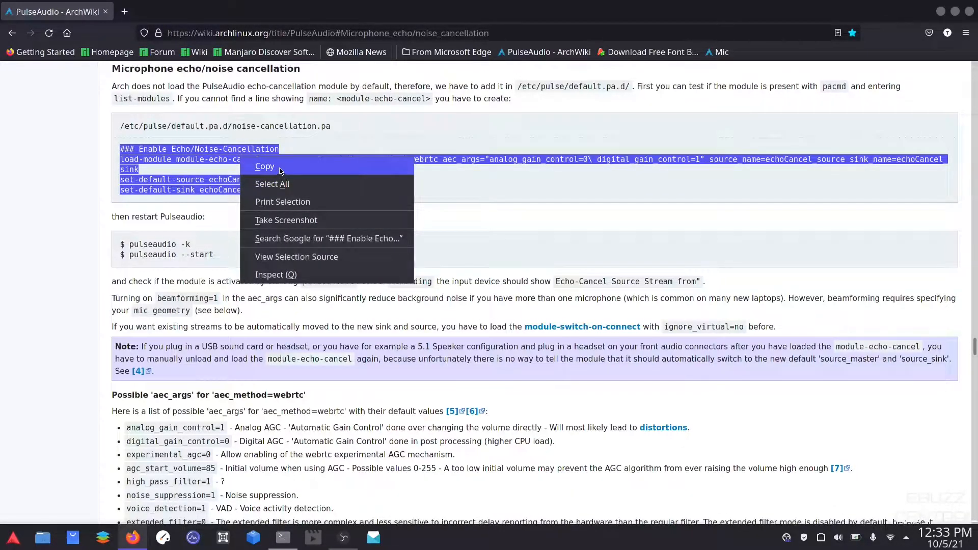
mouse_move(504, 179)
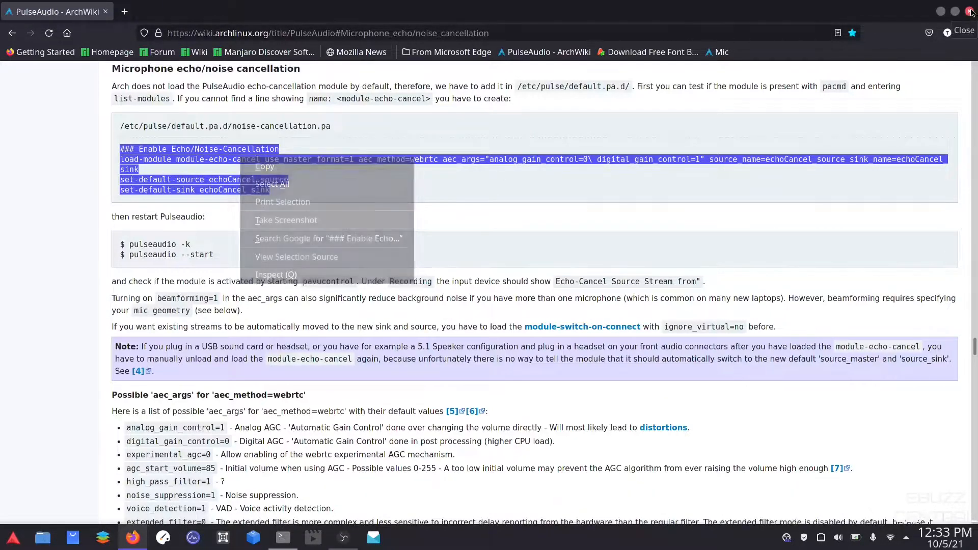
left_click(283, 537)
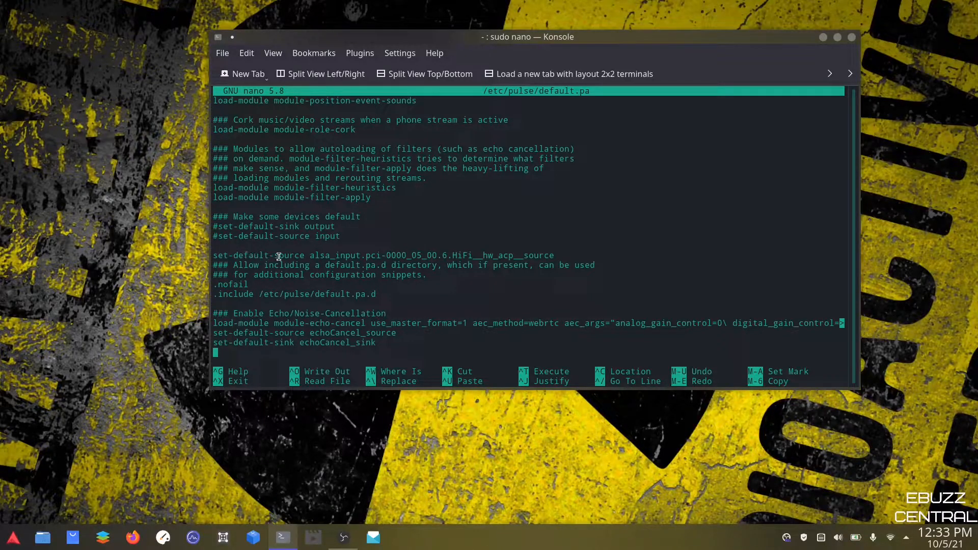
mouse_move(288, 266)
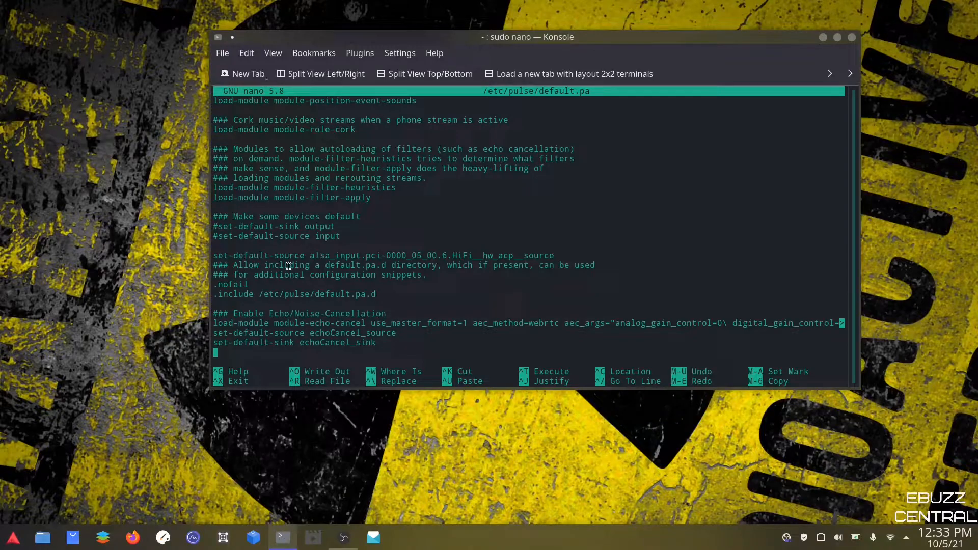
mouse_move(381, 294)
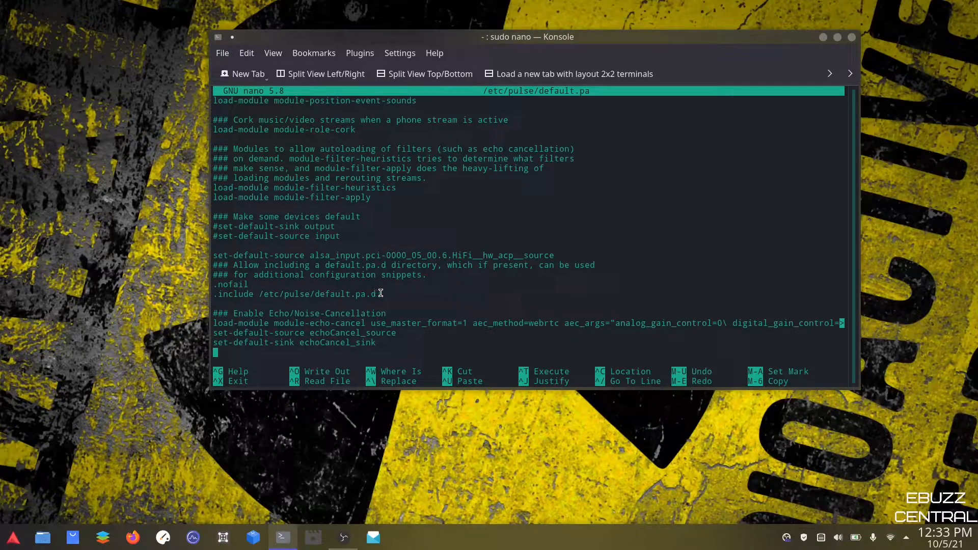
mouse_move(382, 295)
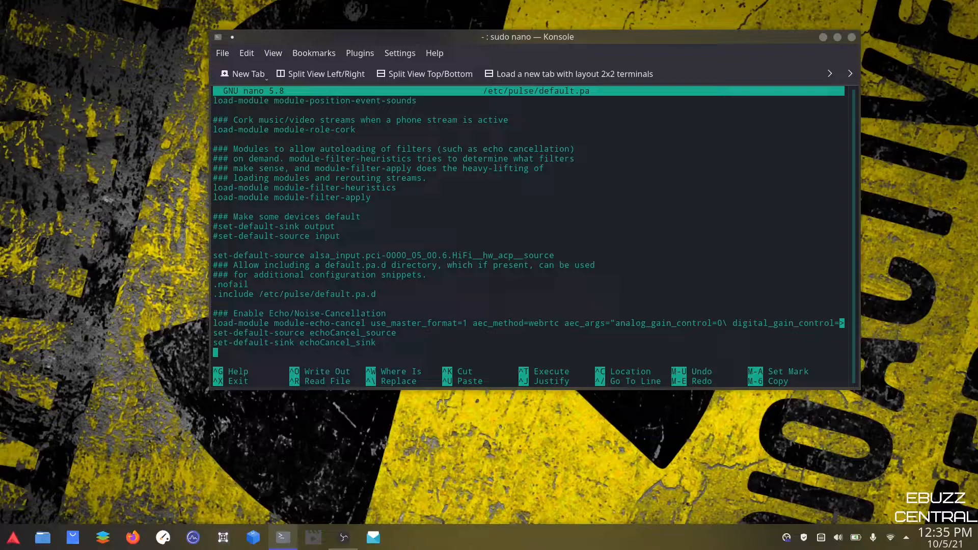
Step: Write the 148 lines to /etc/pulse/default.pa and exit nano
key("ctrl+o")
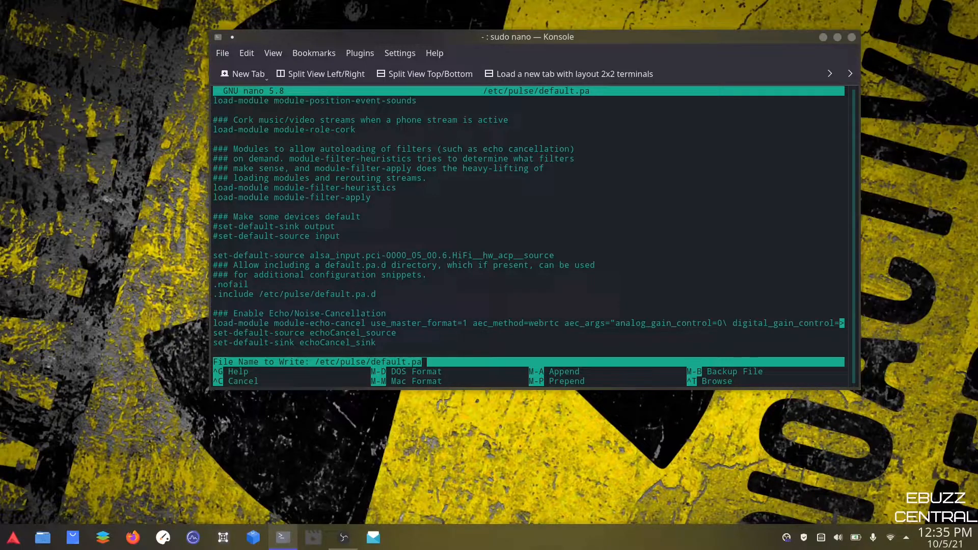
key("Enter")
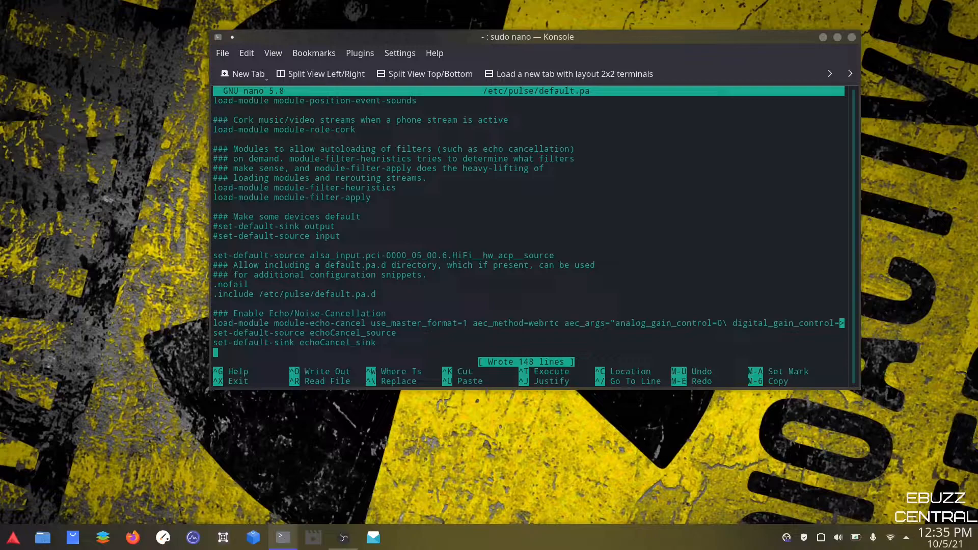
mouse_move(420, 332)
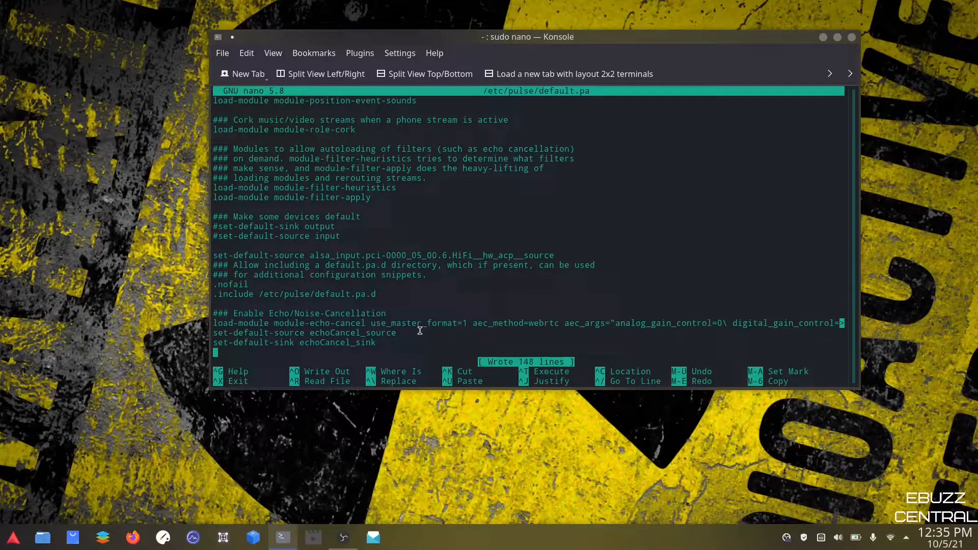
mouse_move(414, 325)
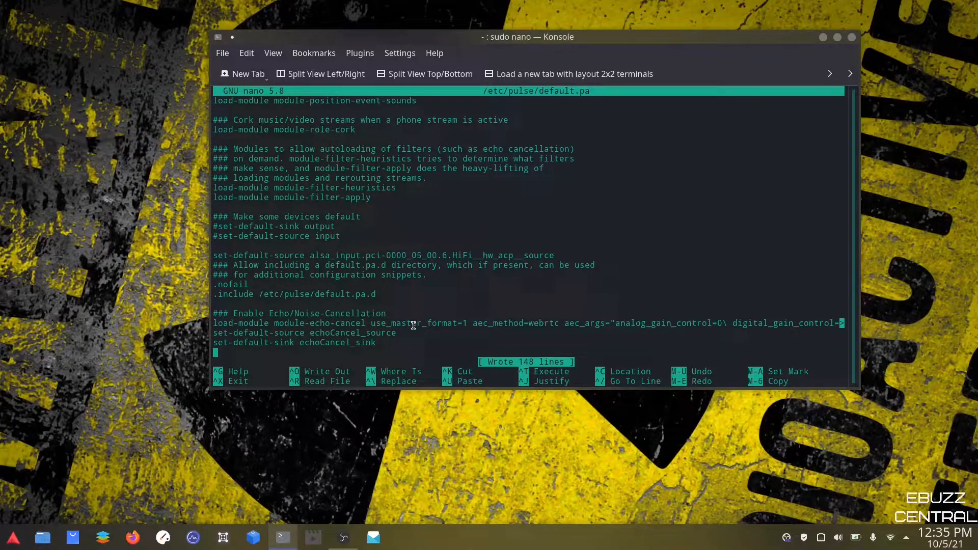
key("ctrl+x")
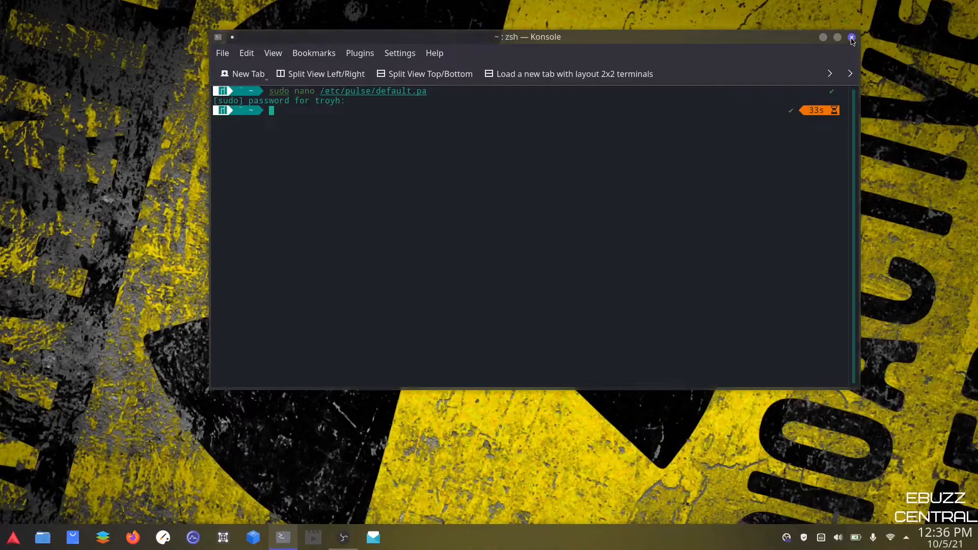
Step: Close Konsole and reopen the Audio Volume applet listing speakers and microphones
left_click(851, 37)
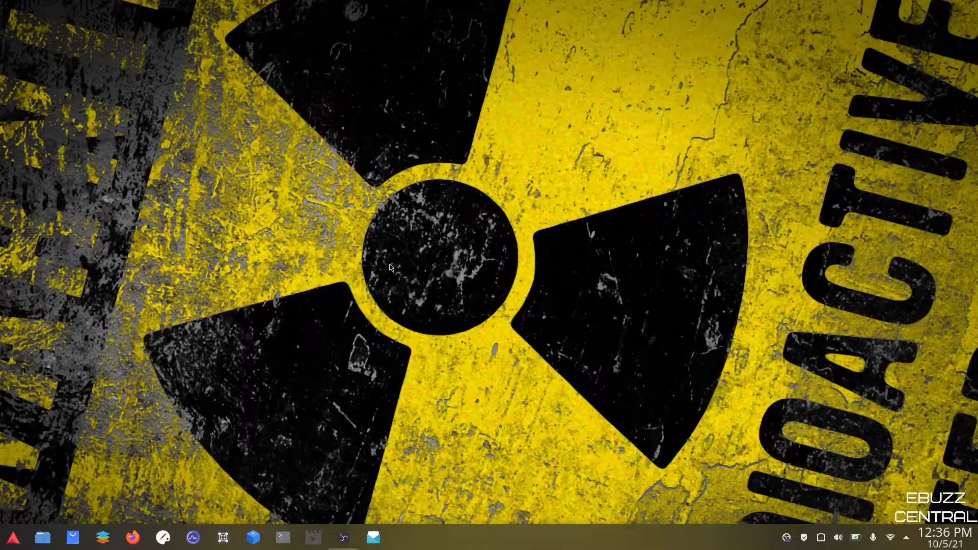
mouse_move(825, 543)
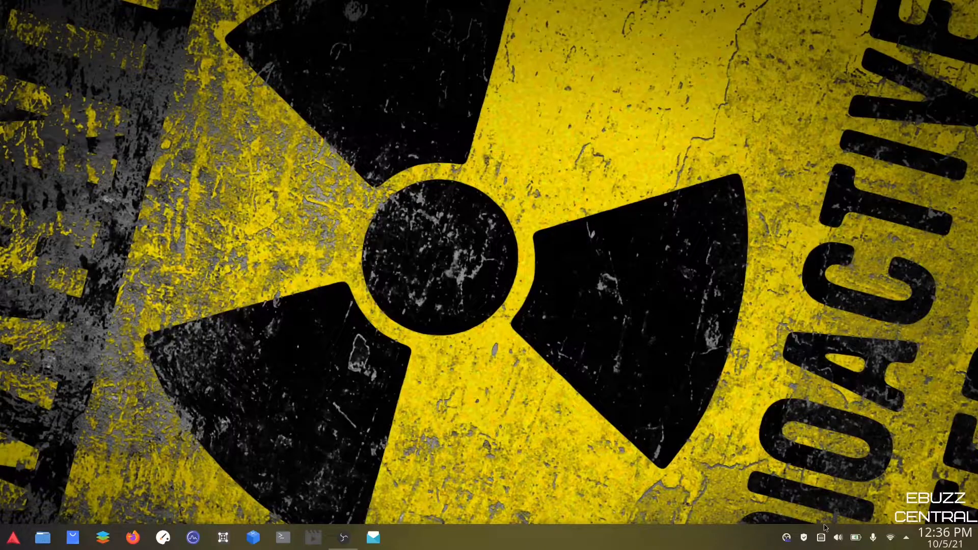
left_click(838, 538)
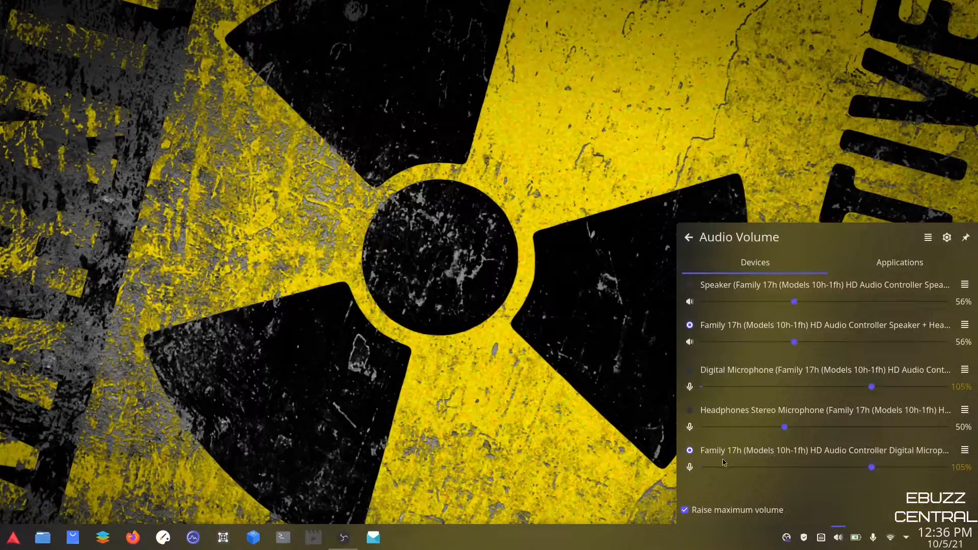